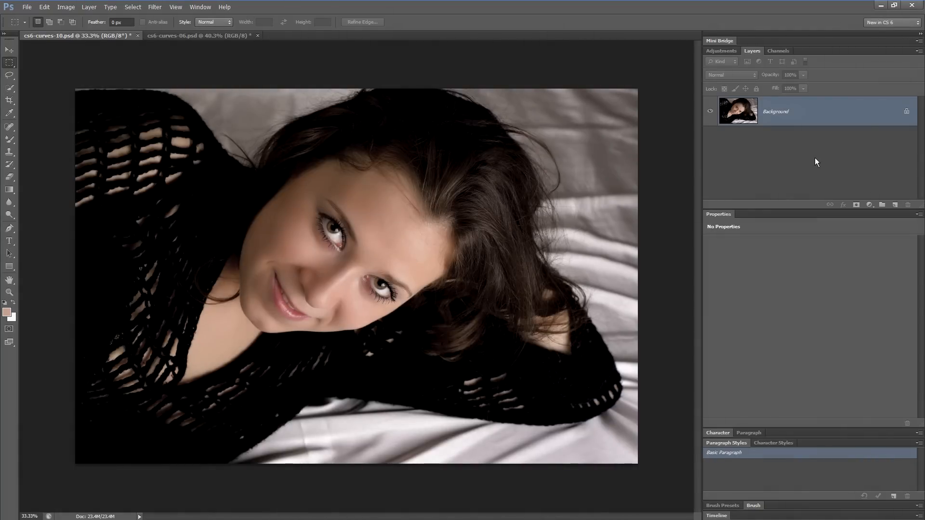
Step: Add a Curves adjustment layer above the dark-haired portrait's background layer
{"action": "left_click", "coordinate": [868, 205]}
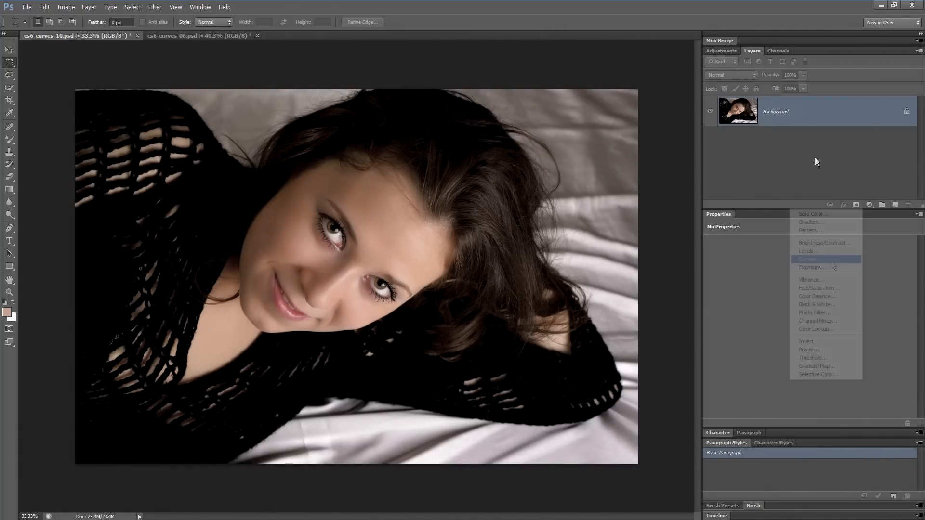
{"action": "left_click", "coordinate": [807, 259]}
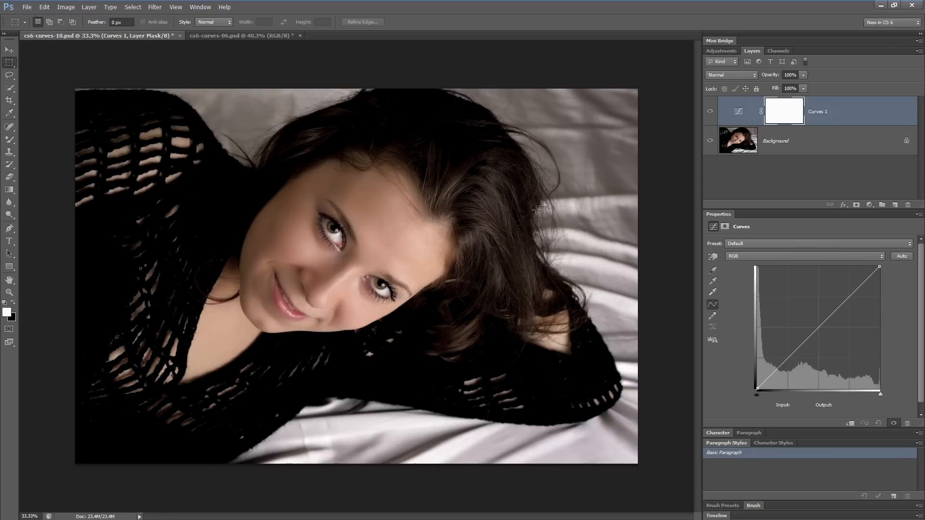
{"action": "mouse_move", "coordinate": [431, 258]}
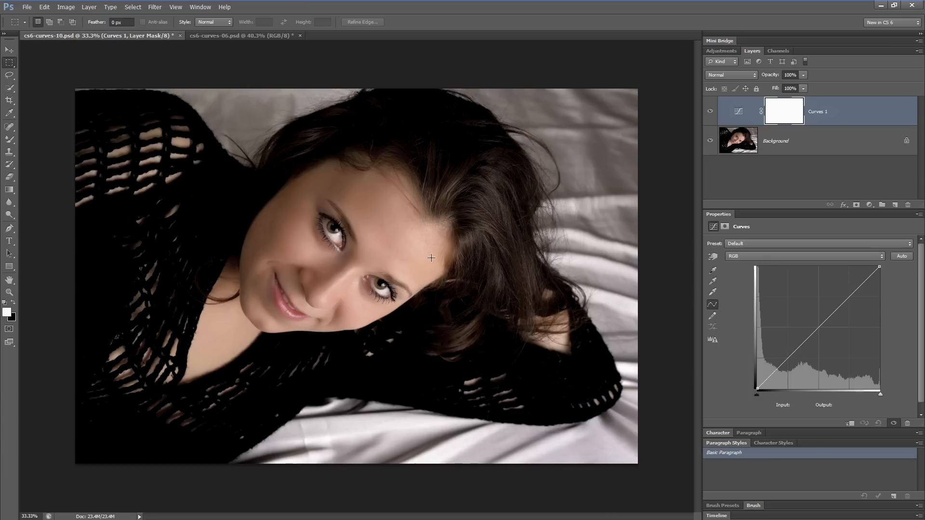
{"action": "mouse_move", "coordinate": [893, 265]}
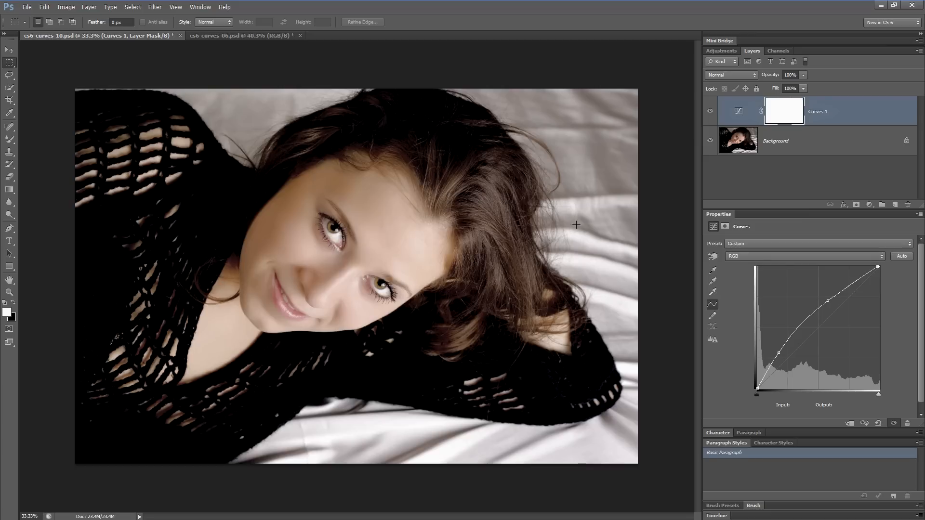
{"action": "mouse_move", "coordinate": [452, 294]}
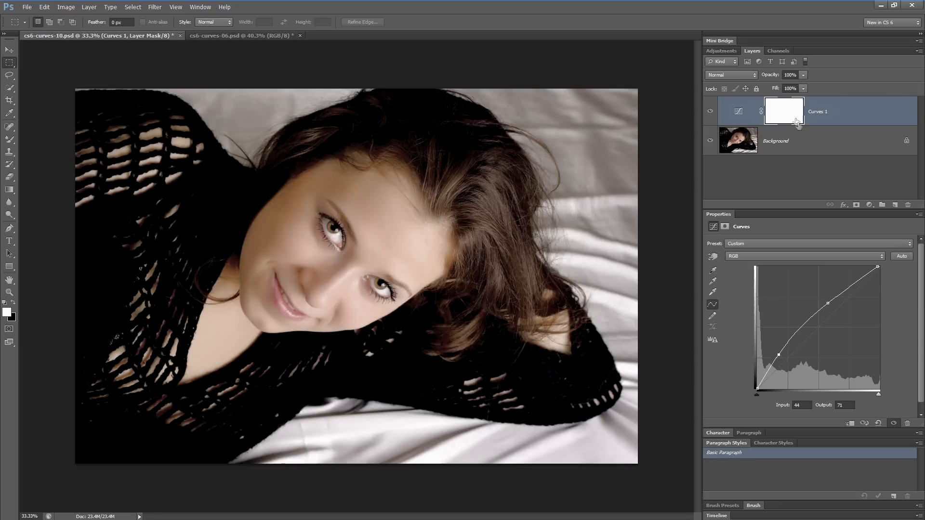
Step: Mask the Curves layer to skin tones via Color Range, then toggle it to compare
{"action": "left_click", "coordinate": [784, 111]}
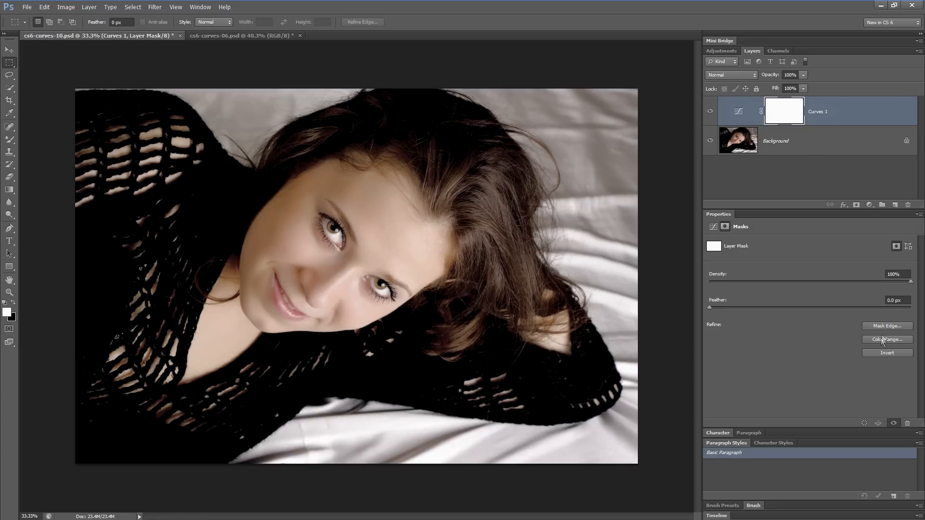
{"action": "left_click", "coordinate": [886, 339]}
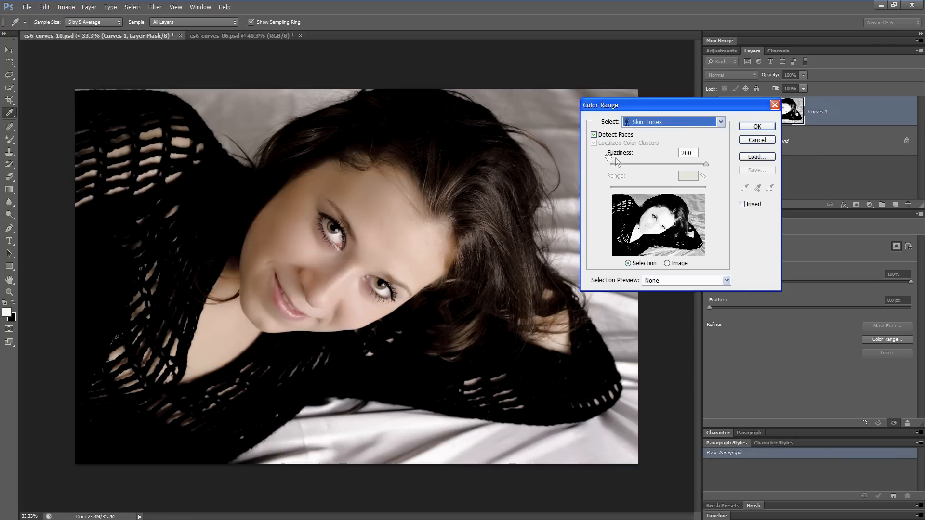
{"action": "left_click", "coordinate": [757, 126]}
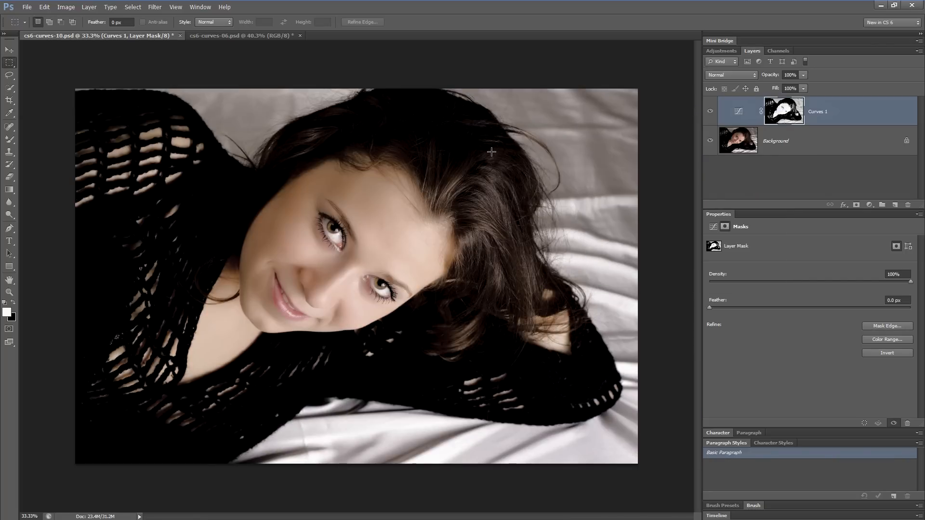
{"action": "mouse_move", "coordinate": [289, 303]}
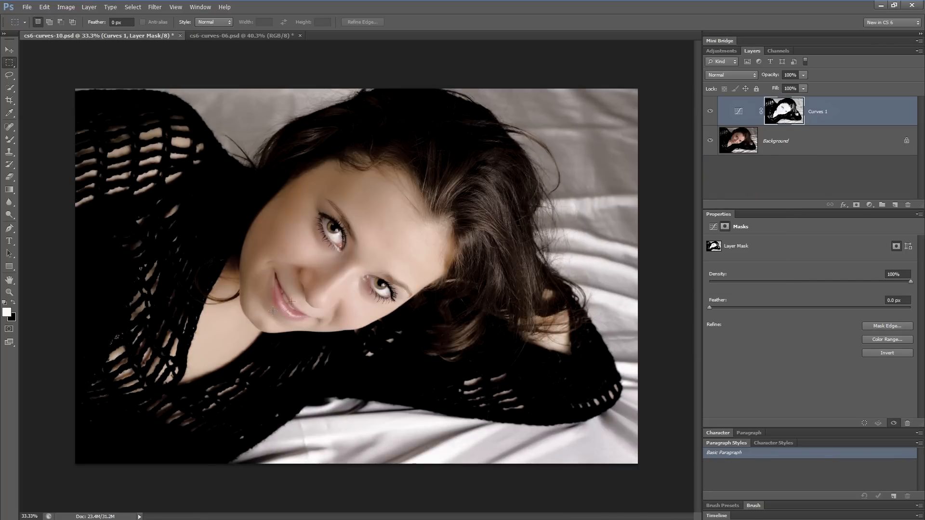
{"action": "left_click", "coordinate": [710, 112]}
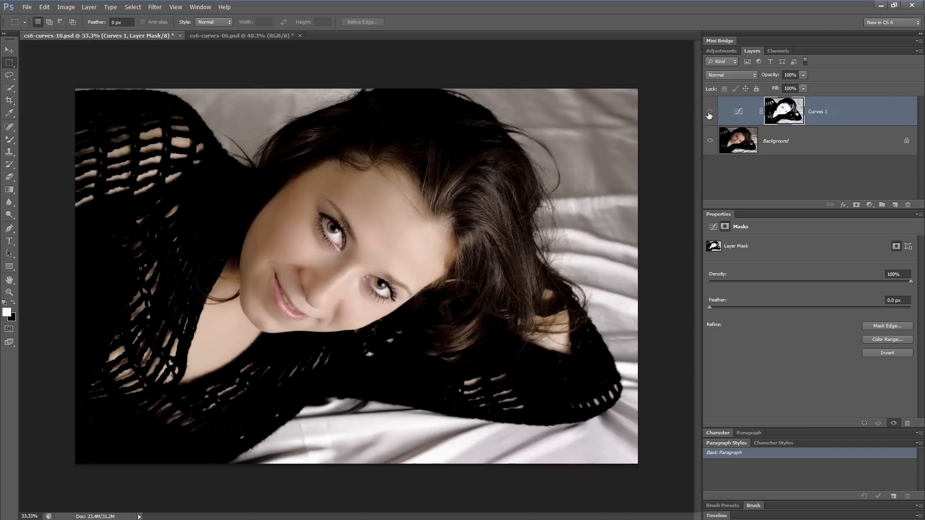
{"action": "left_click", "coordinate": [709, 115]}
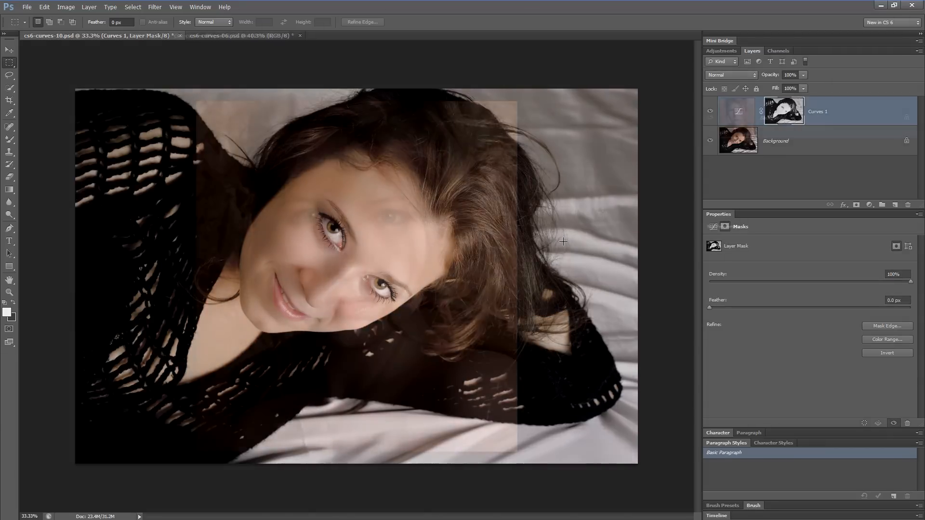
Step: Switch to the blonde portrait document cs6-curves-06.psd
{"action": "left_click", "coordinate": [227, 35]}
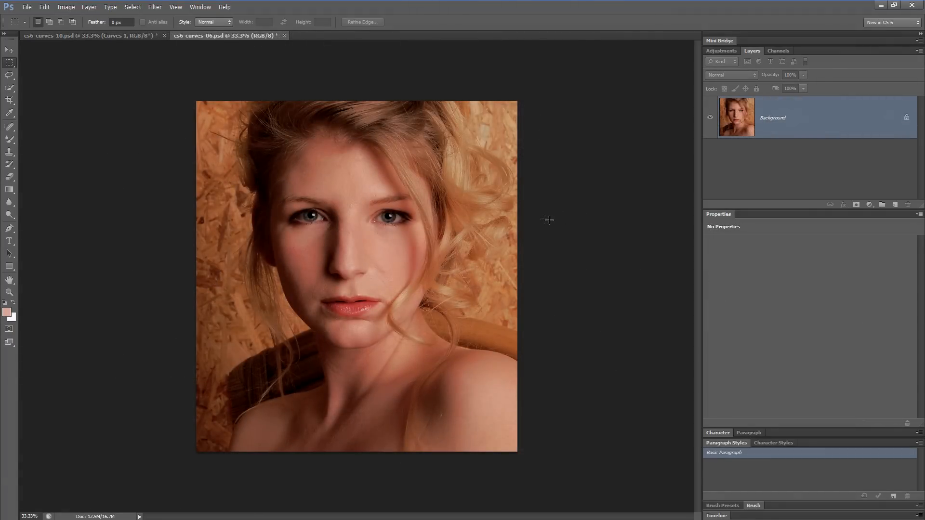
{"action": "mouse_move", "coordinate": [602, 212]}
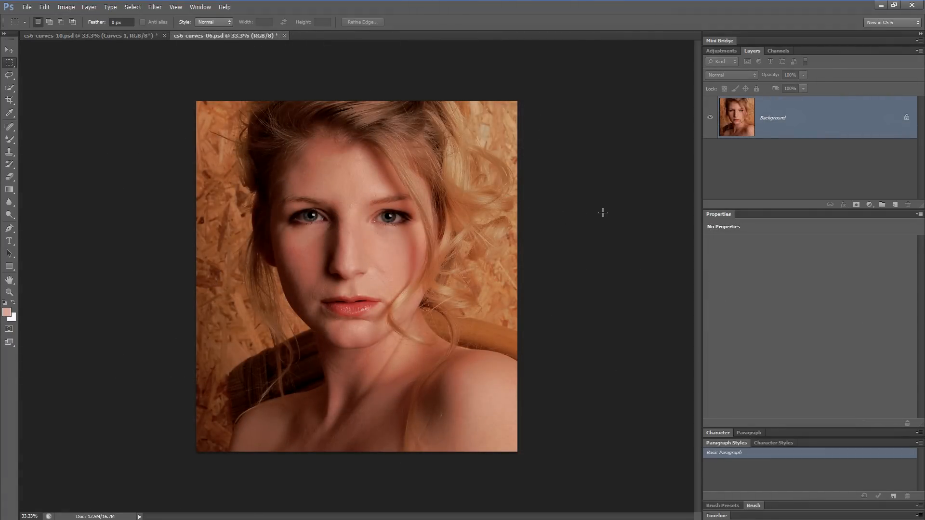
{"action": "mouse_move", "coordinate": [548, 220]}
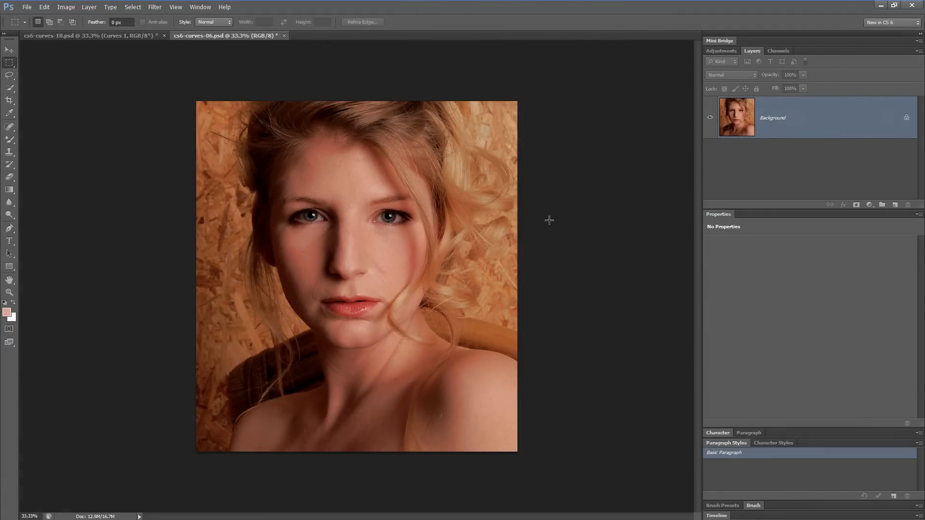
{"action": "mouse_move", "coordinate": [531, 208]}
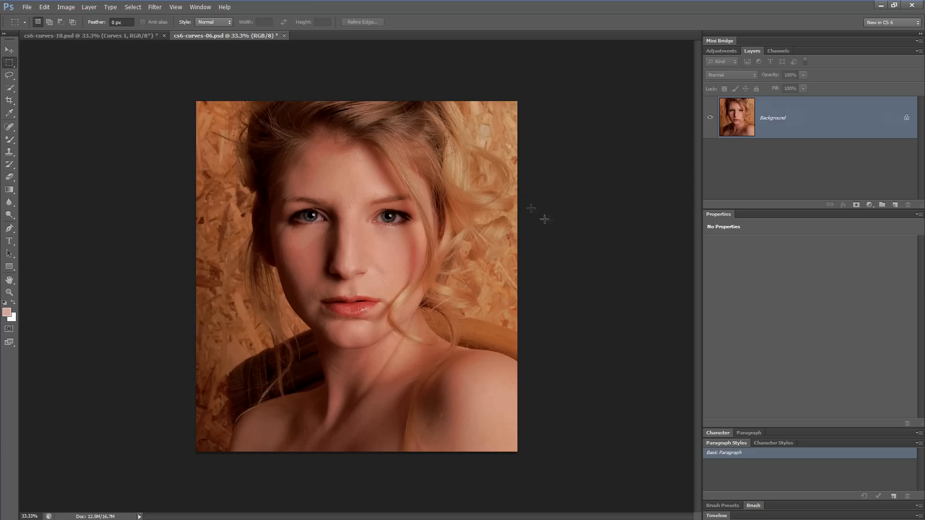
{"action": "mouse_move", "coordinate": [510, 196]}
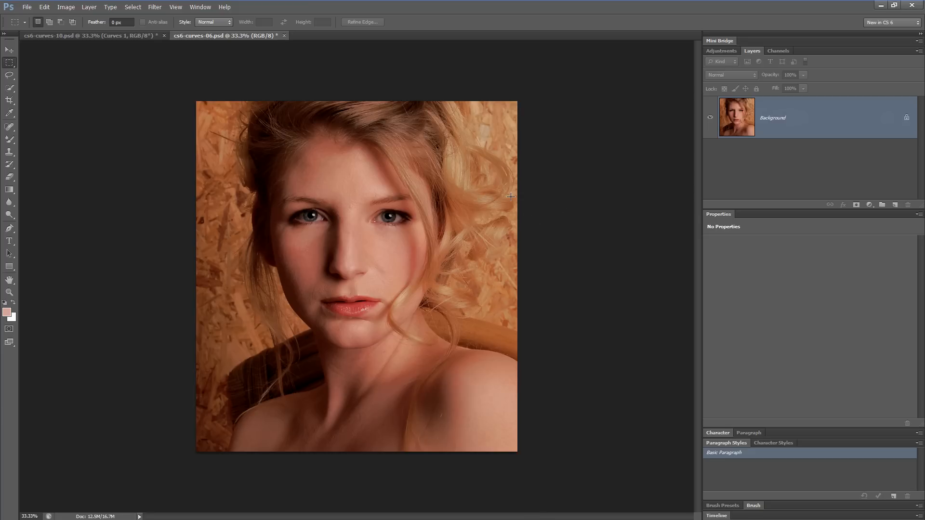
{"action": "mouse_move", "coordinate": [523, 308]}
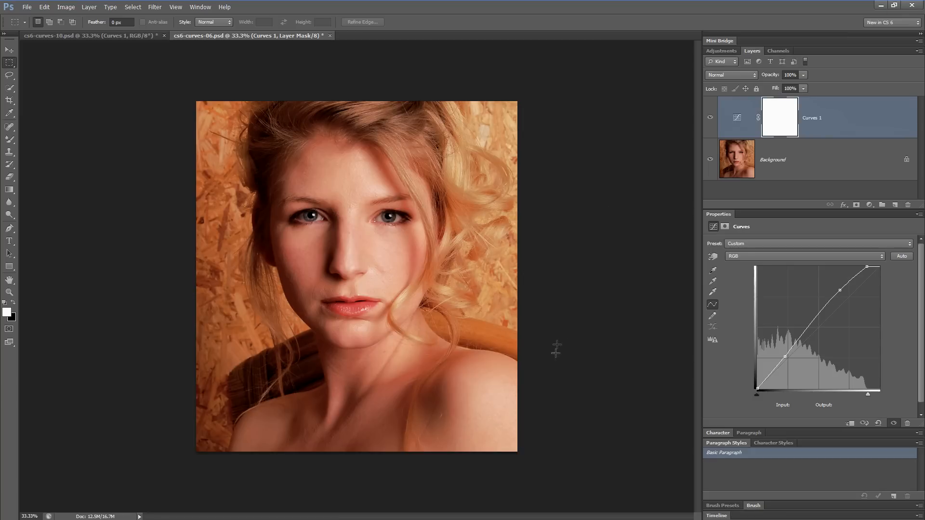
{"action": "mouse_move", "coordinate": [902, 266]}
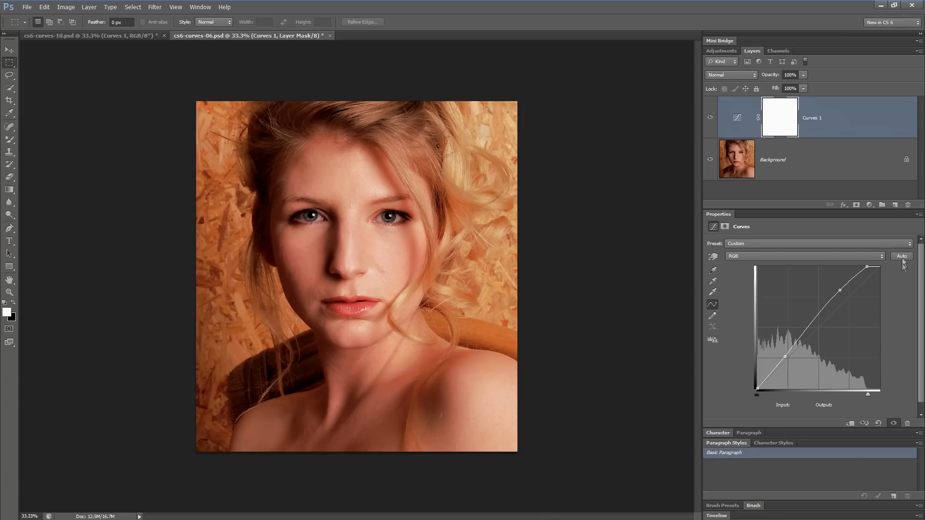
Step: Compare the auto correction algorithms and settle on Enhance Per Channel Contrast
{"action": "left_click", "coordinate": [902, 256]}
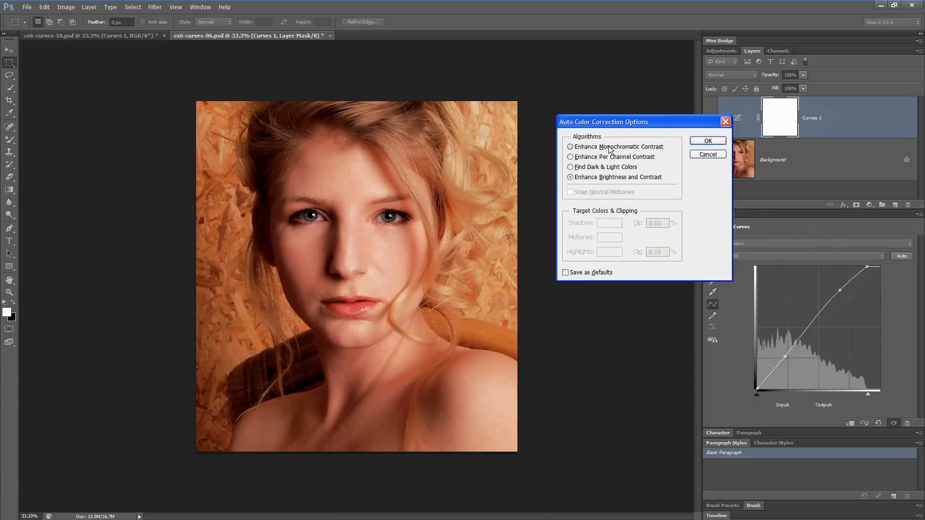
{"action": "left_click", "coordinate": [570, 156]}
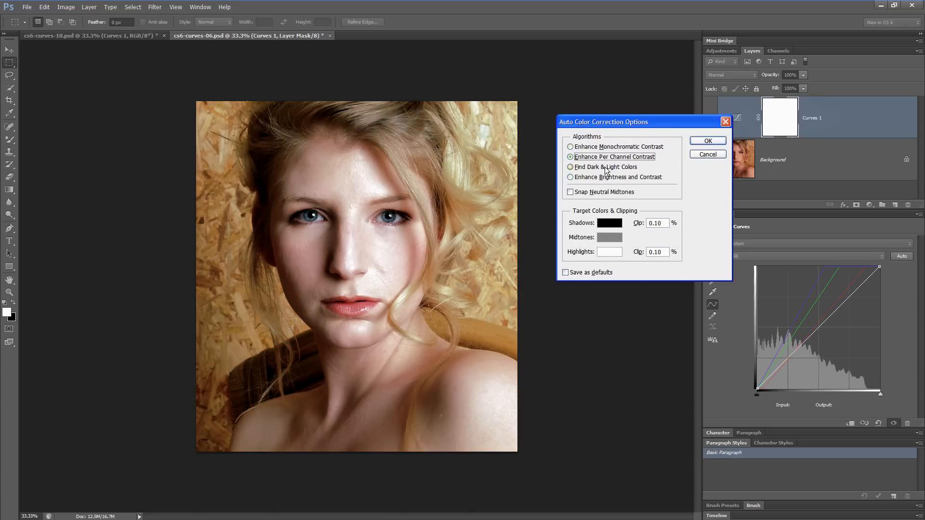
{"action": "left_click", "coordinate": [570, 177]}
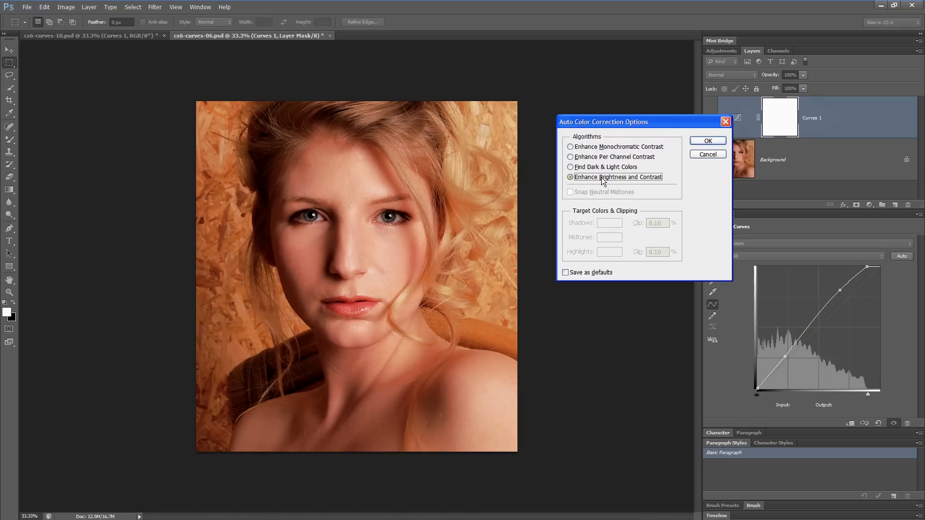
{"action": "mouse_move", "coordinate": [594, 185]}
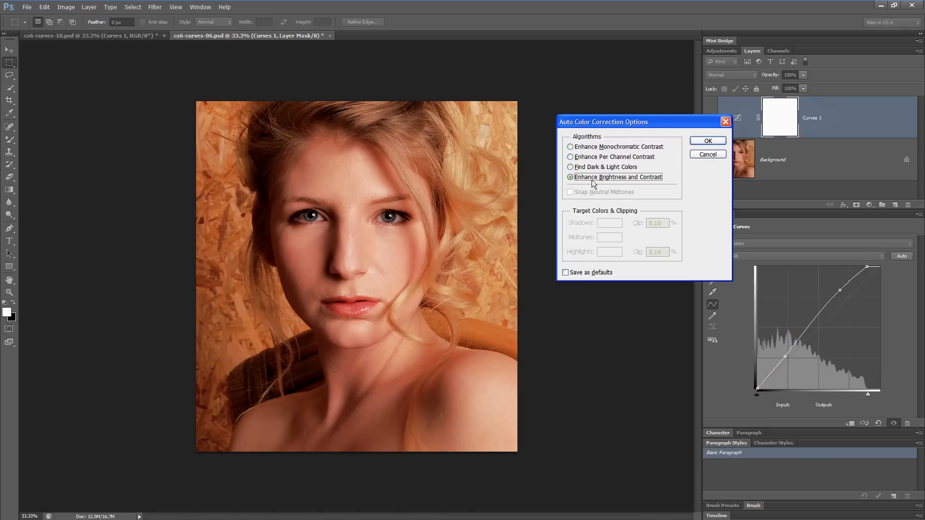
{"action": "left_click", "coordinate": [570, 147]}
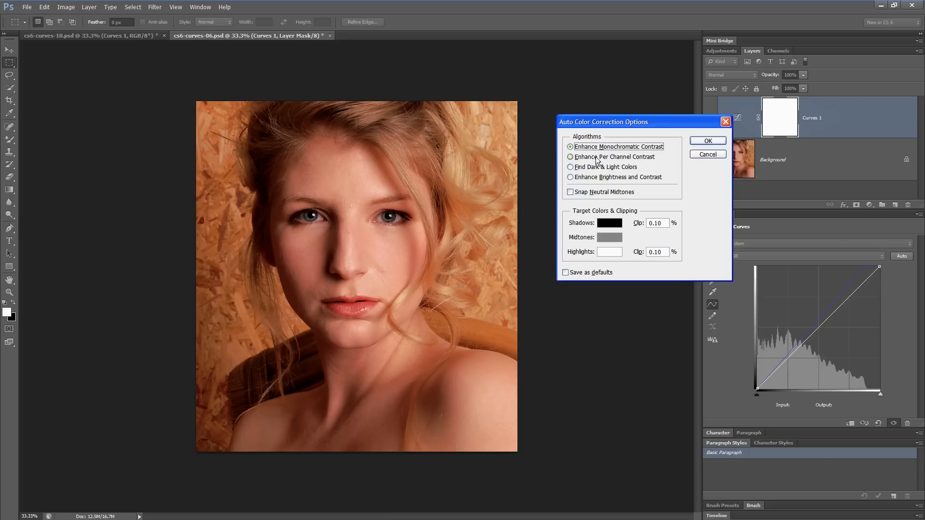
{"action": "left_click", "coordinate": [570, 157]}
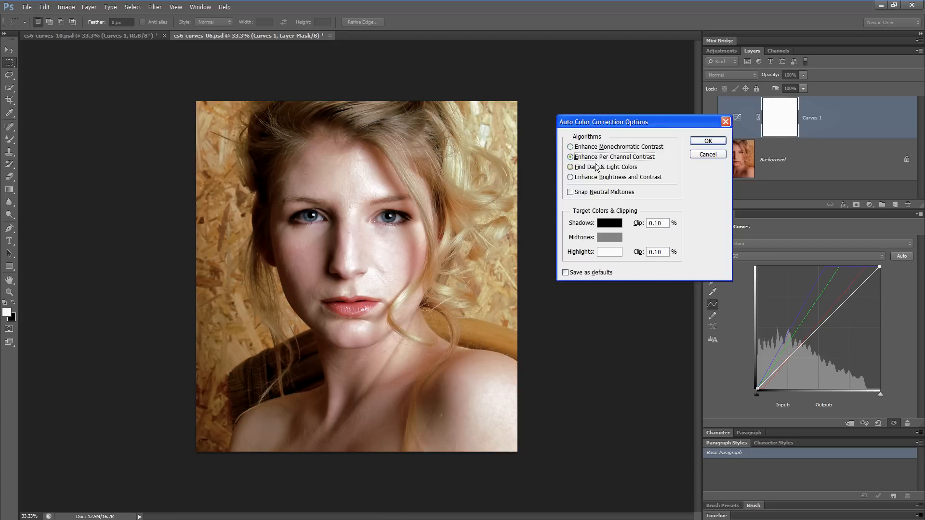
{"action": "left_click", "coordinate": [571, 168]}
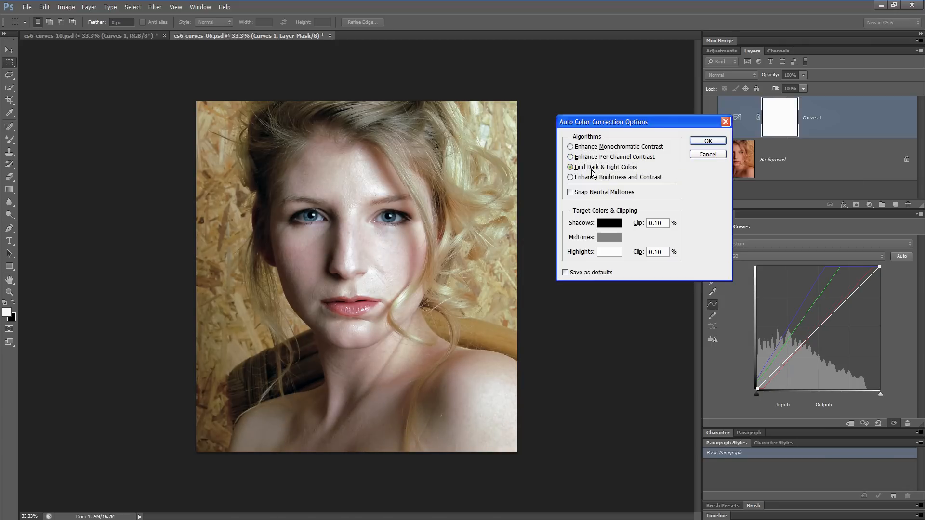
{"action": "left_click", "coordinate": [570, 157]}
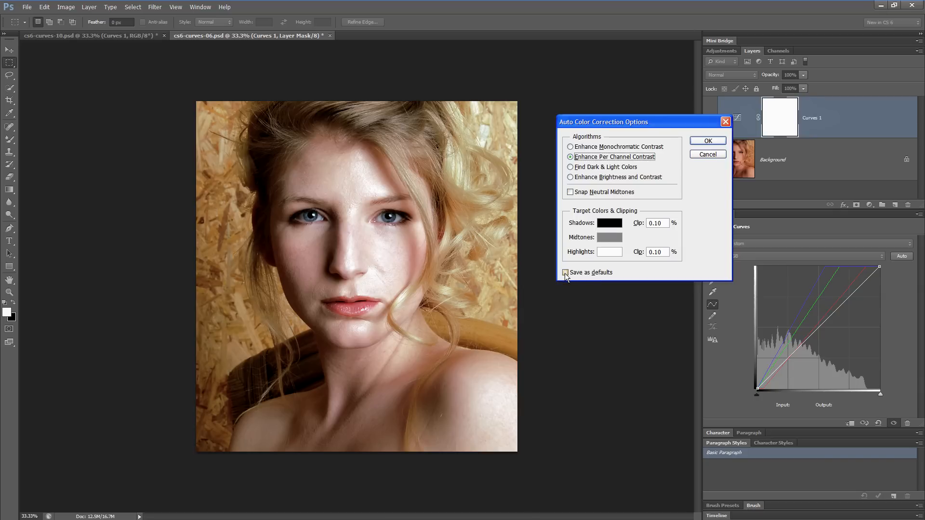
{"action": "left_click", "coordinate": [571, 273]}
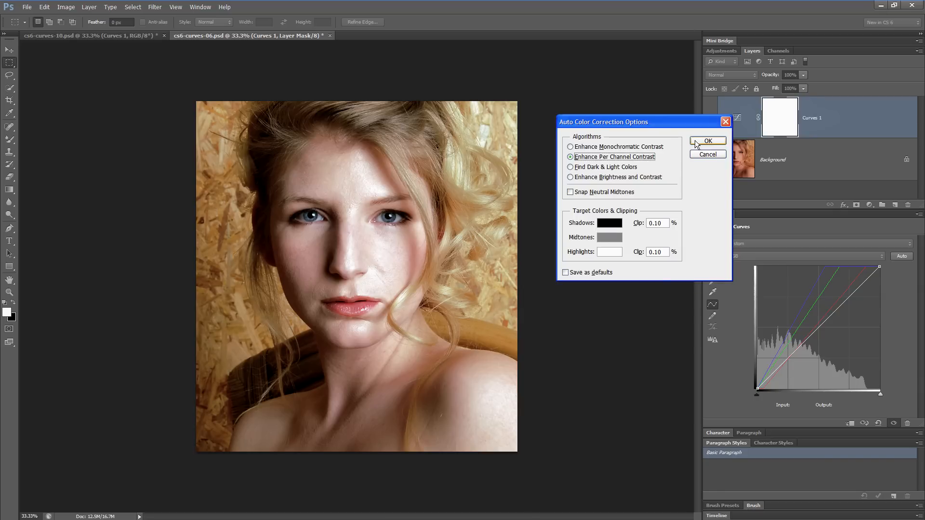
{"action": "left_click", "coordinate": [708, 141]}
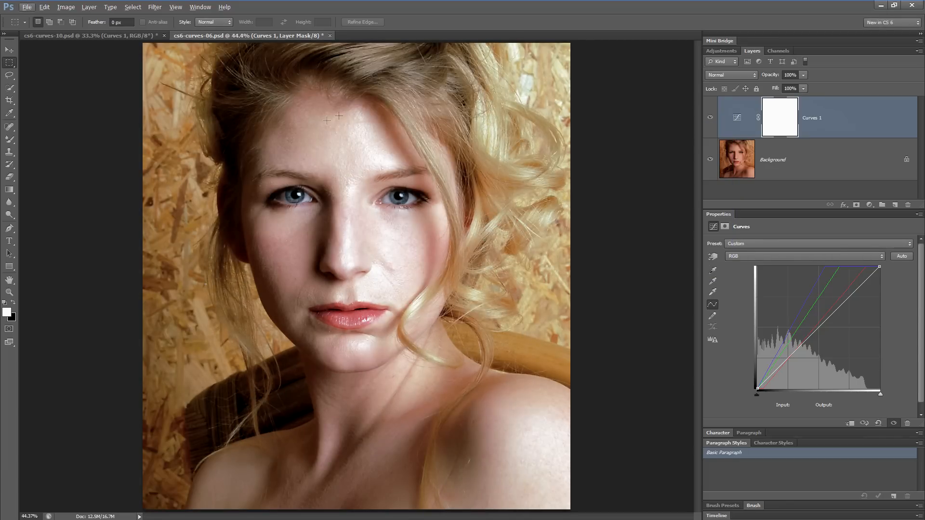
{"action": "mouse_move", "coordinate": [326, 142]}
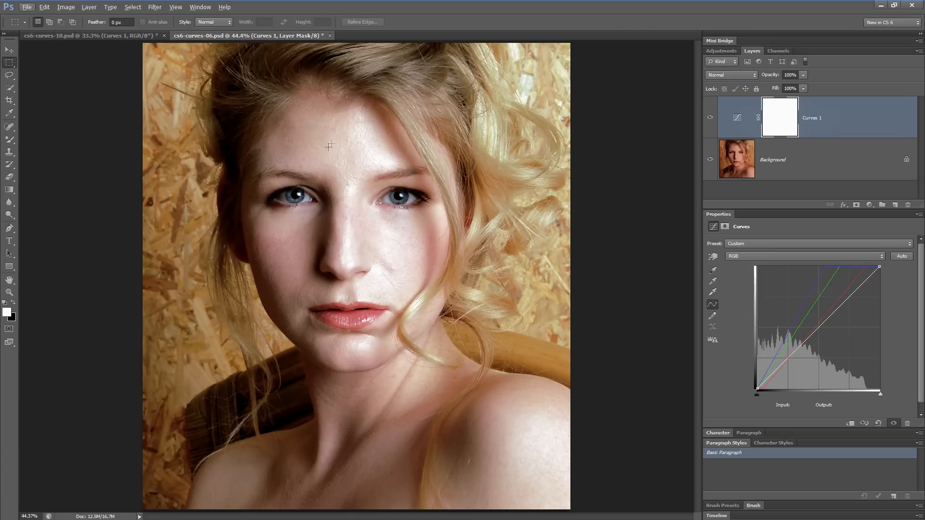
{"action": "mouse_move", "coordinate": [373, 275]}
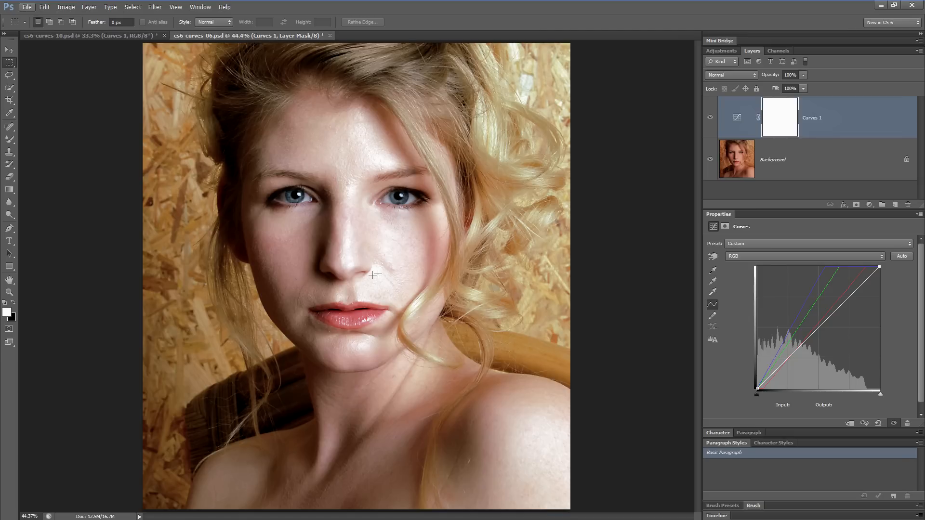
{"action": "mouse_move", "coordinate": [386, 304]}
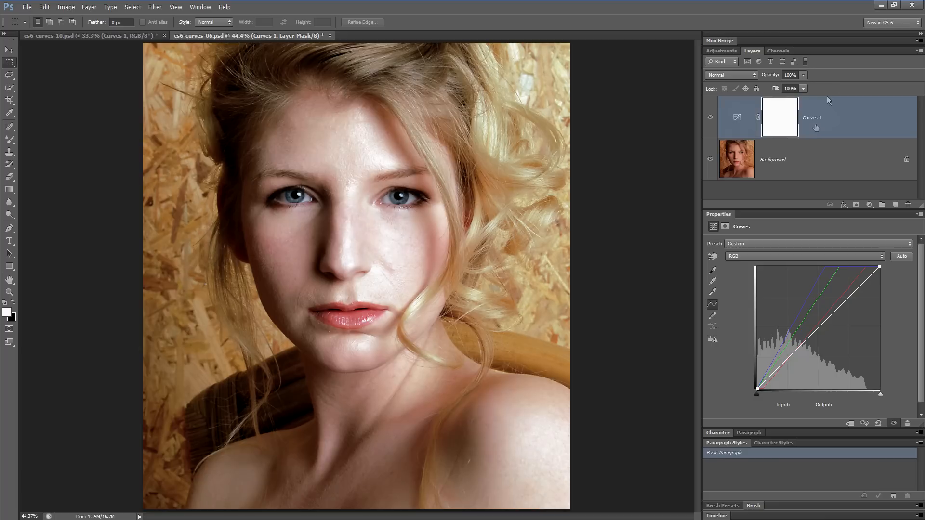
Step: Build the Curves 1 mask from an inverted Skin Tones color range selection
{"action": "left_click", "coordinate": [779, 116]}
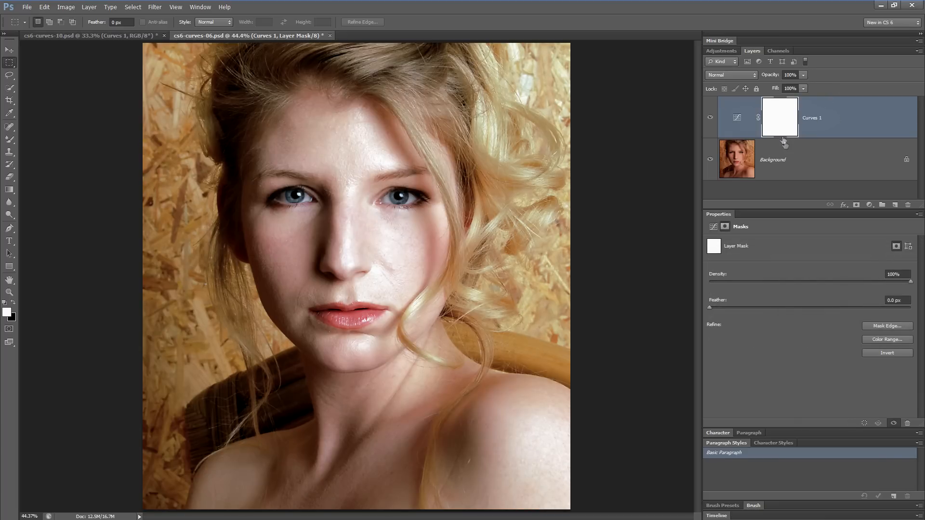
{"action": "left_click", "coordinate": [887, 339]}
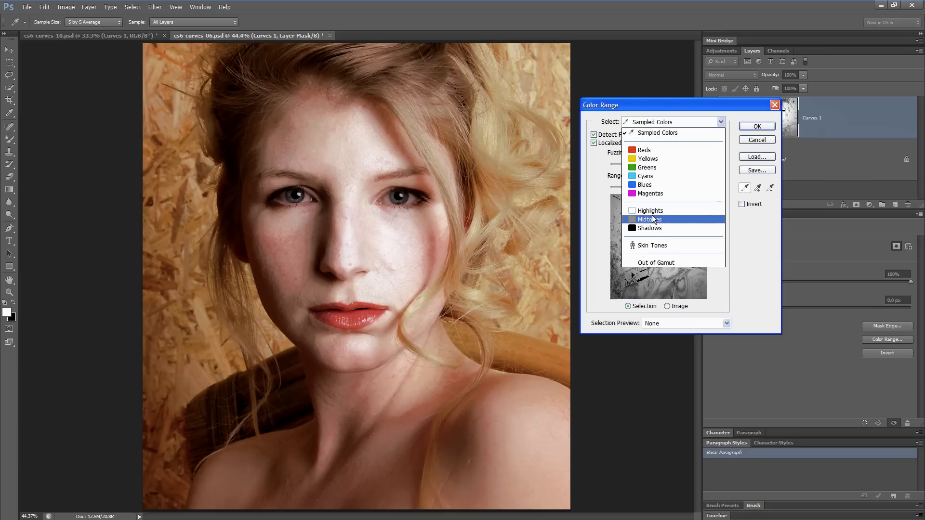
{"action": "left_click", "coordinate": [654, 246]}
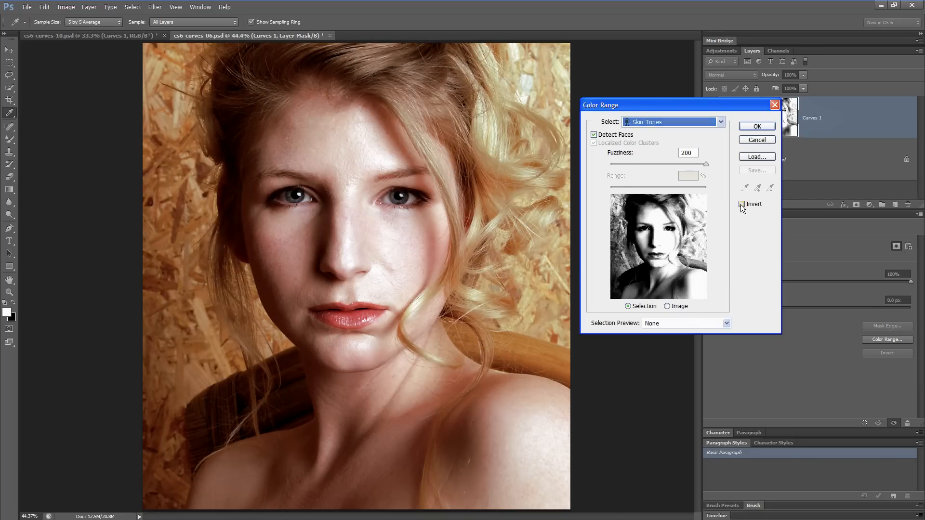
{"action": "left_click", "coordinate": [743, 204]}
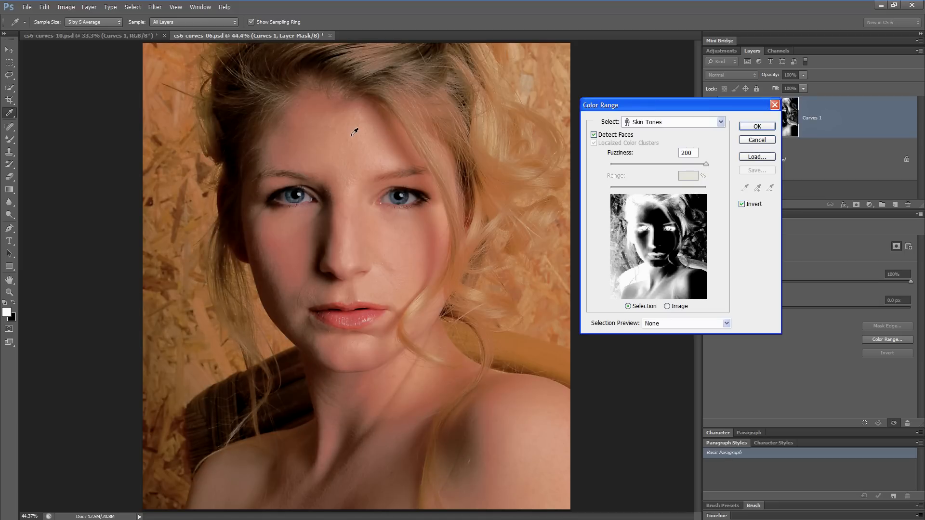
{"action": "mouse_move", "coordinate": [348, 215]}
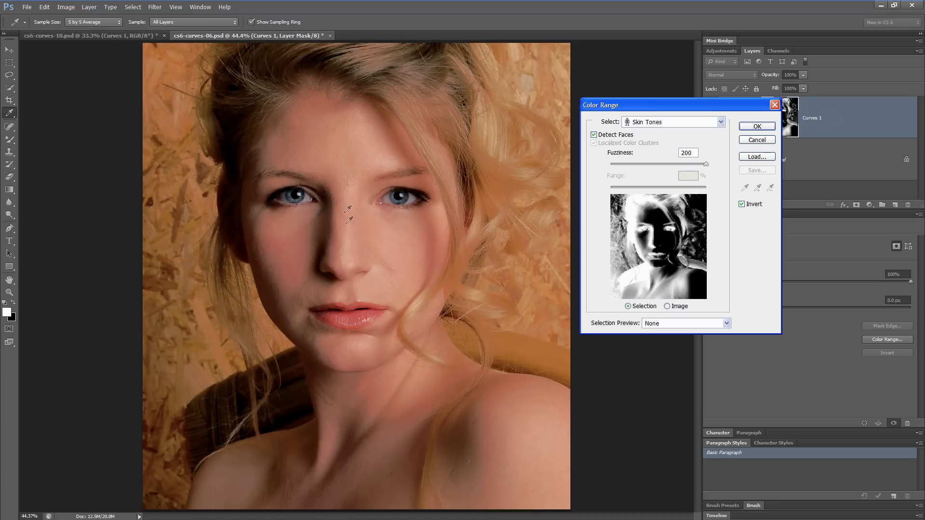
{"action": "left_click", "coordinate": [757, 126]}
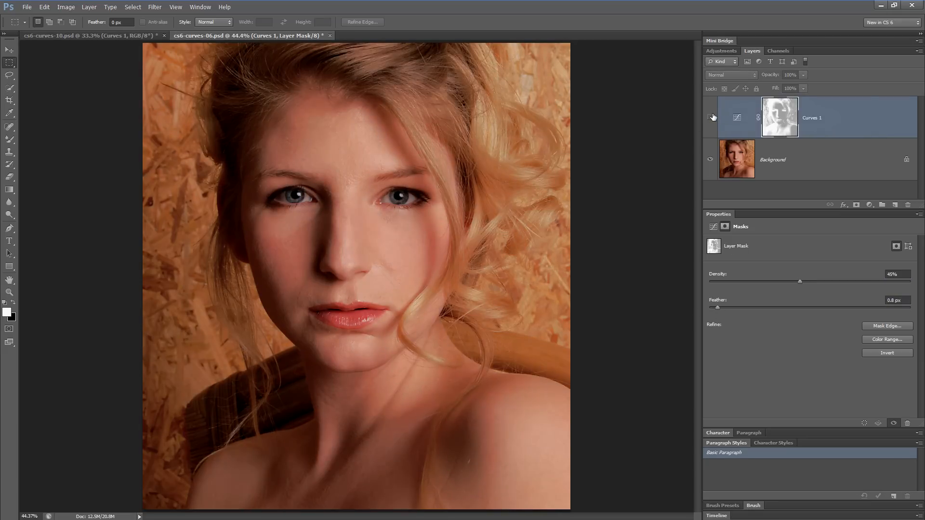
Step: Make Curves 1 visible again and display its curve properties
{"action": "left_click", "coordinate": [711, 117]}
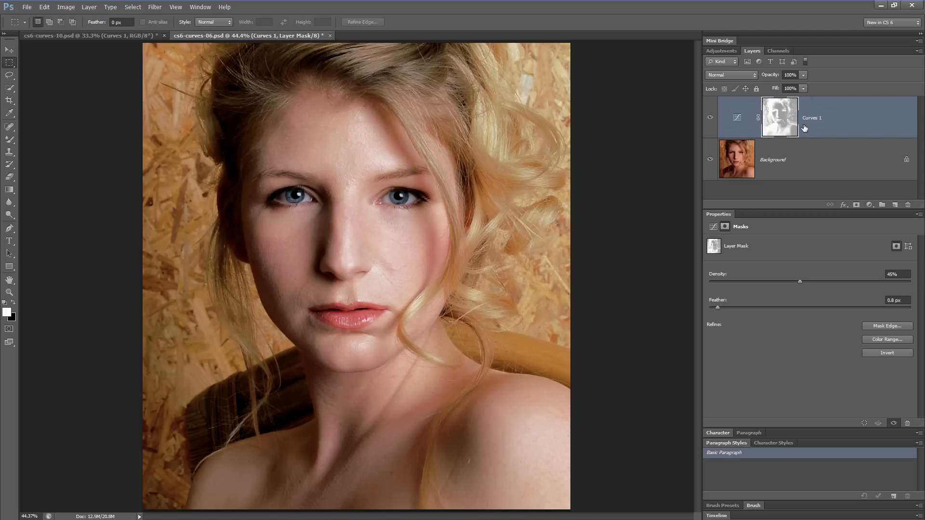
{"action": "left_click", "coordinate": [736, 116]}
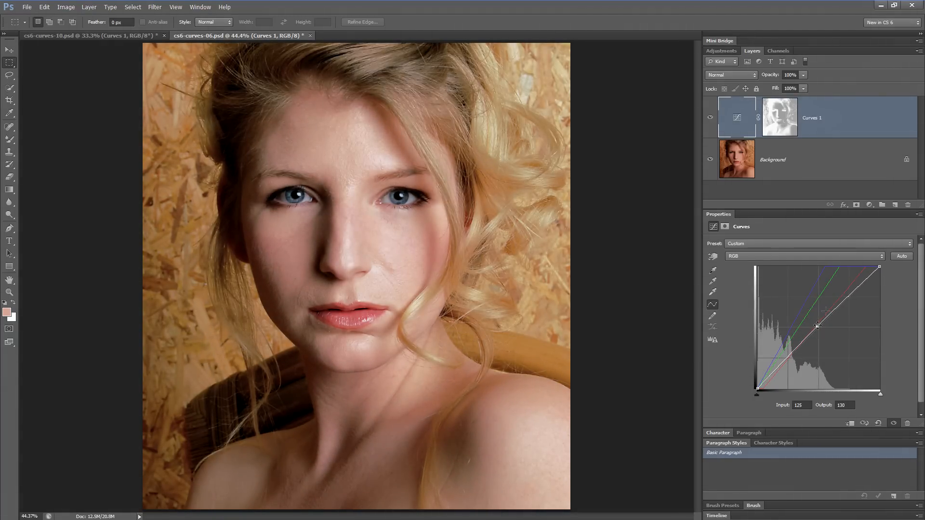
Step: Review the Red, Green and Blue channel curves, then switch to cs6-curves-10.psd
{"action": "left_click", "coordinate": [804, 255]}
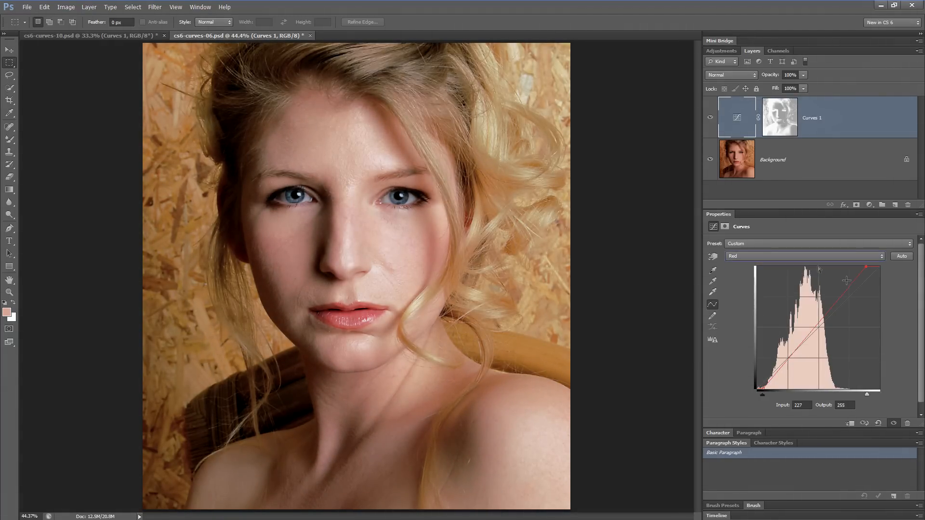
{"action": "left_click", "coordinate": [805, 255]}
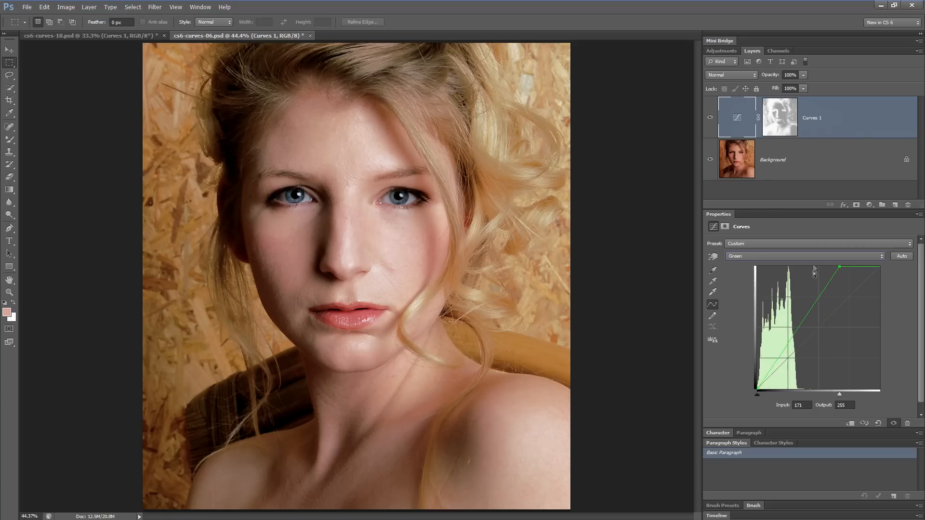
{"action": "left_click", "coordinate": [804, 256]}
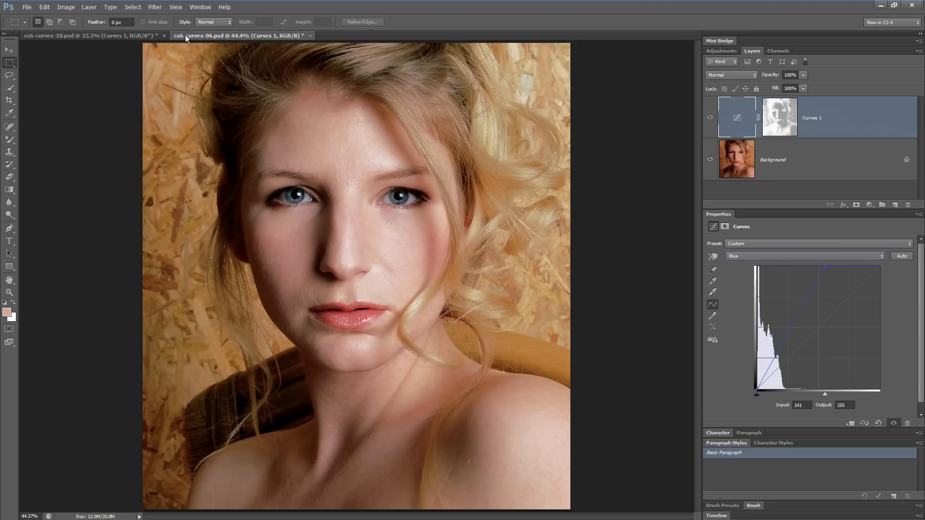
{"action": "left_click", "coordinate": [89, 35]}
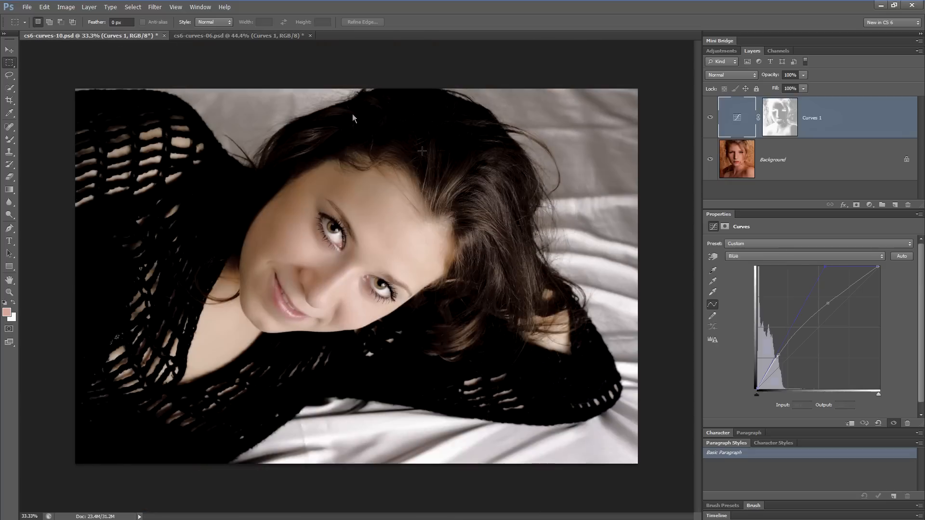
{"action": "left_click", "coordinate": [803, 255]}
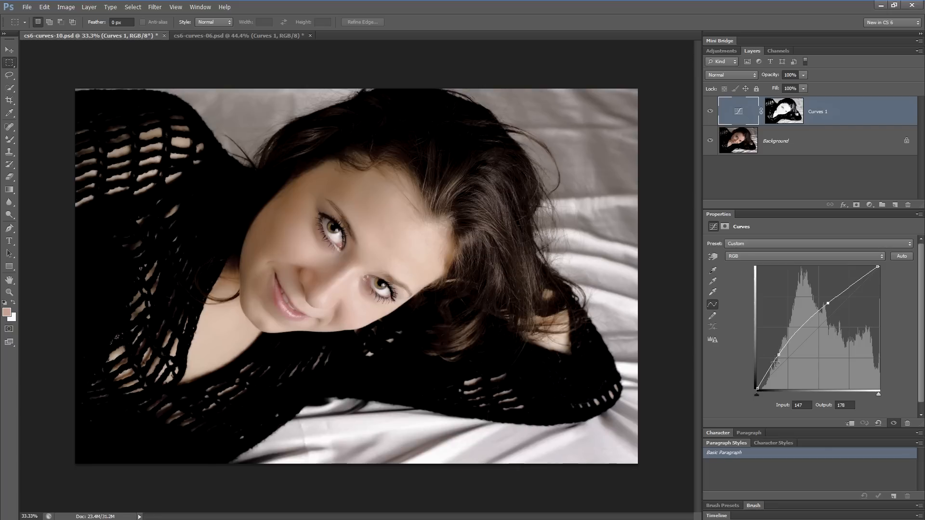
{"action": "mouse_move", "coordinate": [779, 359]}
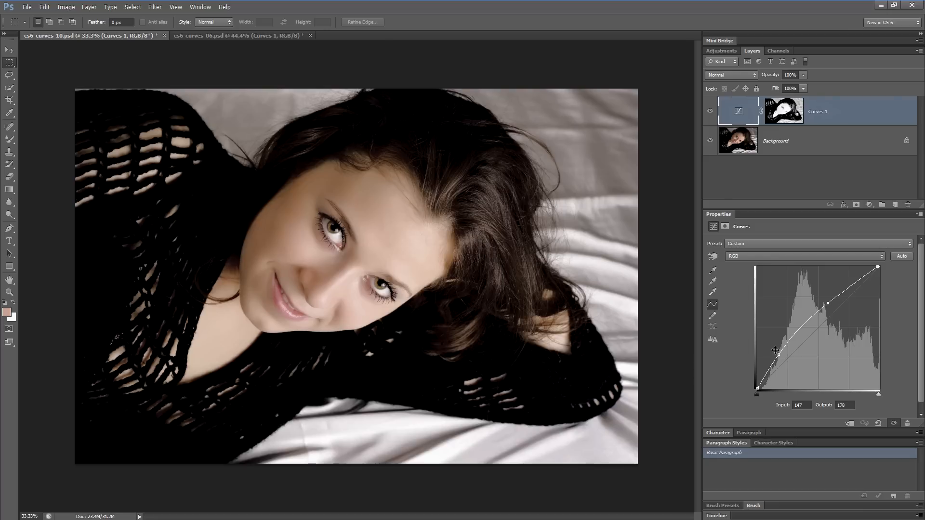
{"action": "mouse_move", "coordinate": [775, 349]}
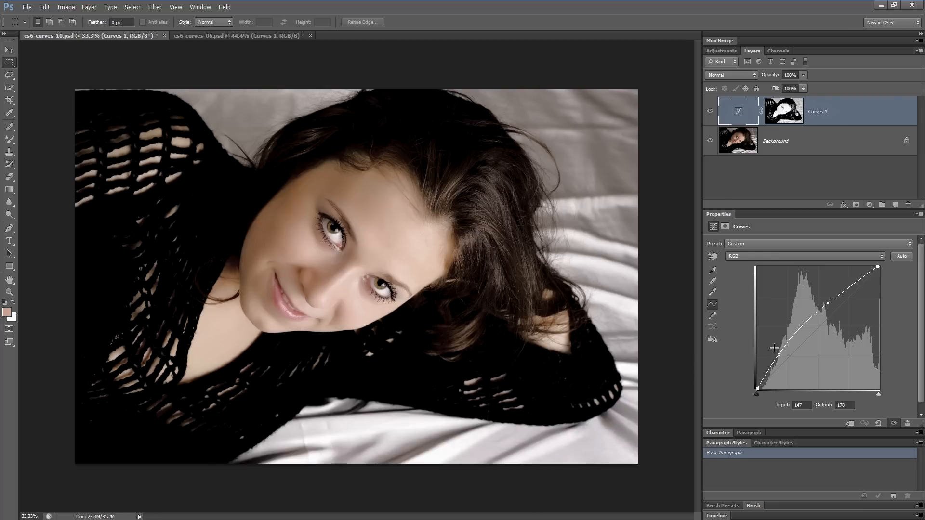